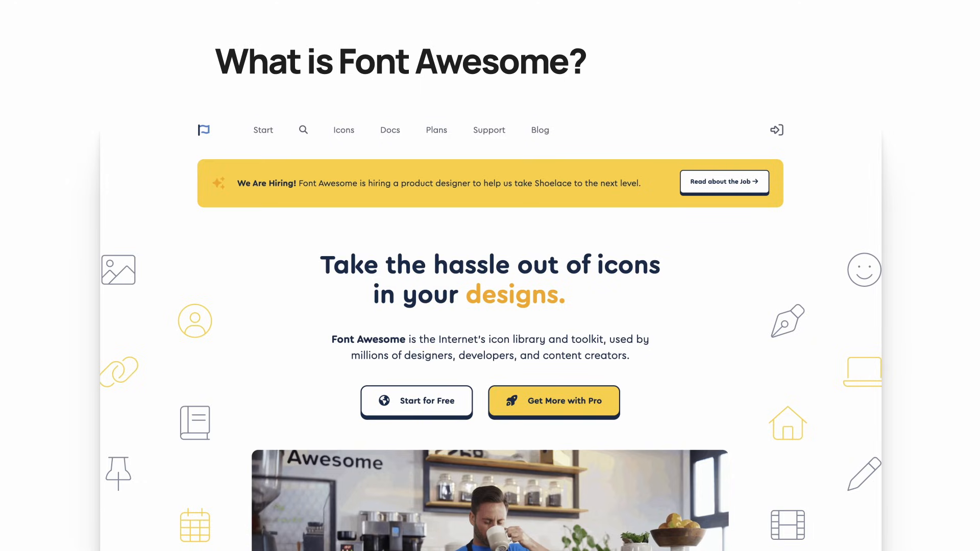
Leave the 'What is Font Awesome?' slide for the live fontawesome.com homepage
{"action": "left_click", "coordinate": [390, 131]}
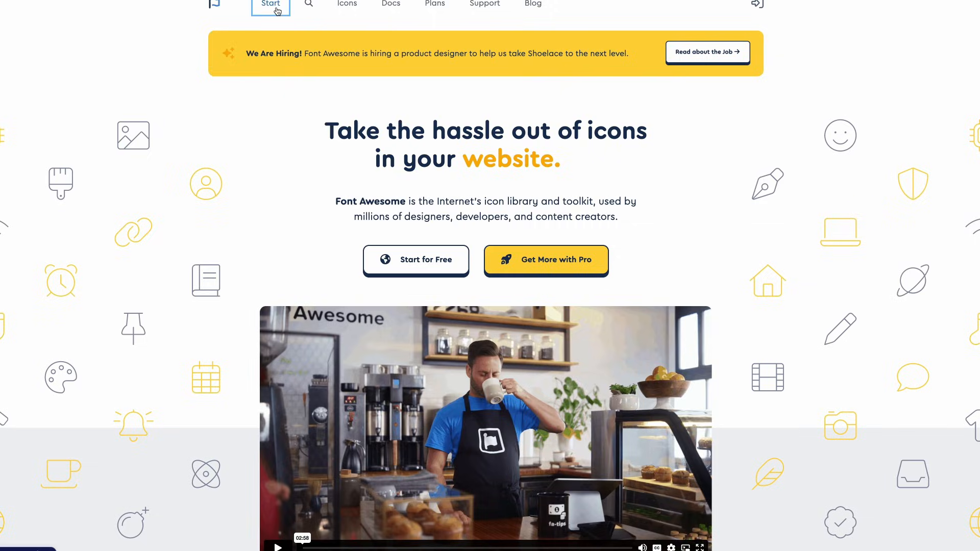
From Get Started, scroll to Other Ways to Use and pick In Desktop Apps
{"action": "left_click", "coordinate": [270, 5]}
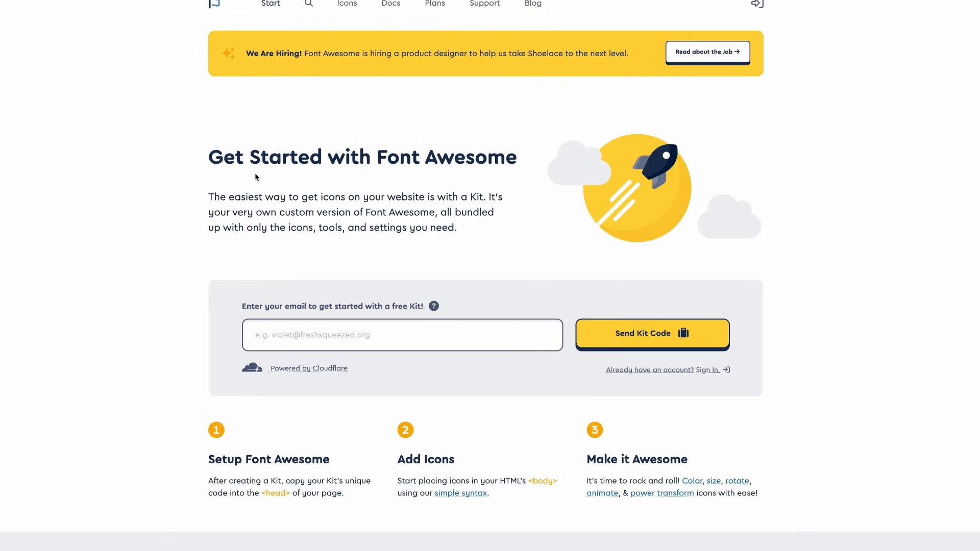
{"action": "mouse_move", "coordinate": [323, 208]}
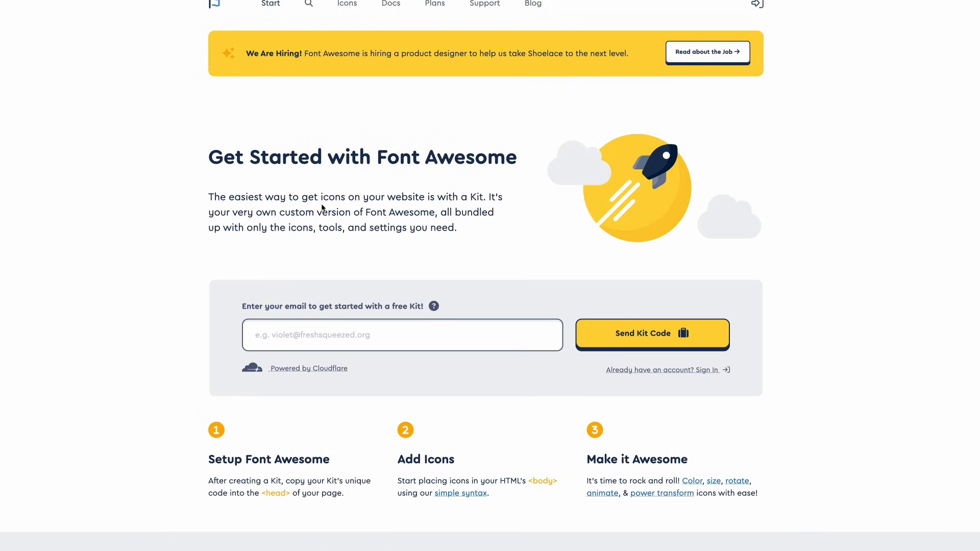
{"action": "left_click", "coordinate": [651, 333]}
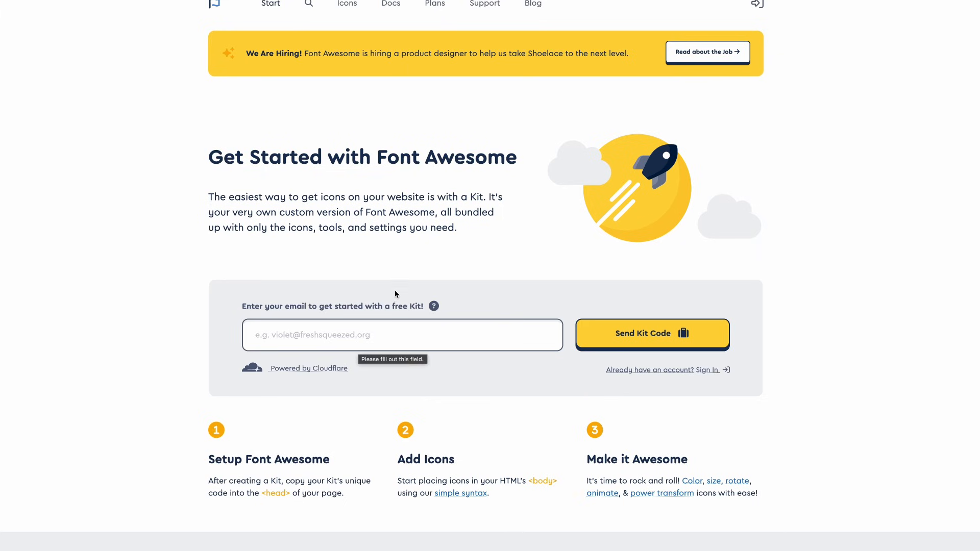
{"action": "scroll", "scroll_direction": "down", "scroll_amount": 3}
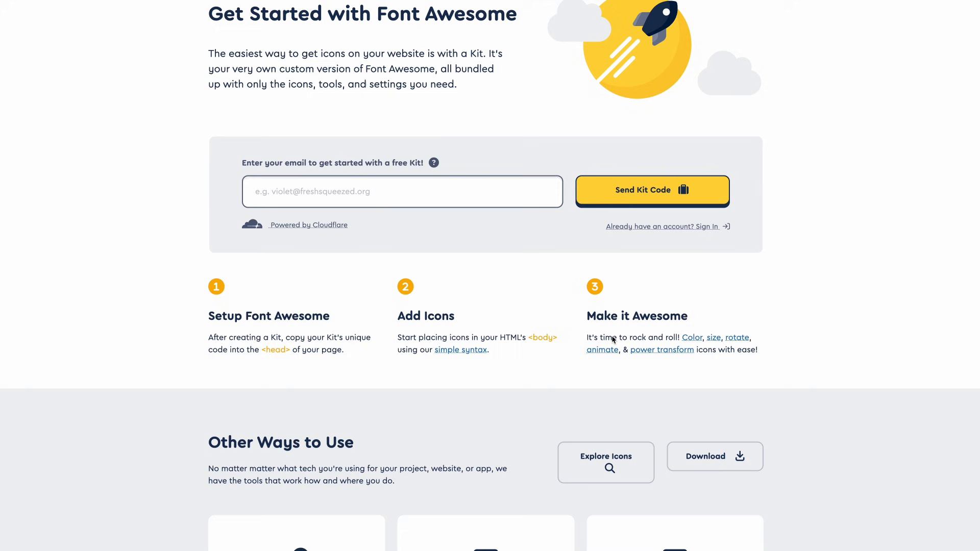
{"action": "scroll", "scroll_direction": "down", "scroll_amount": 3}
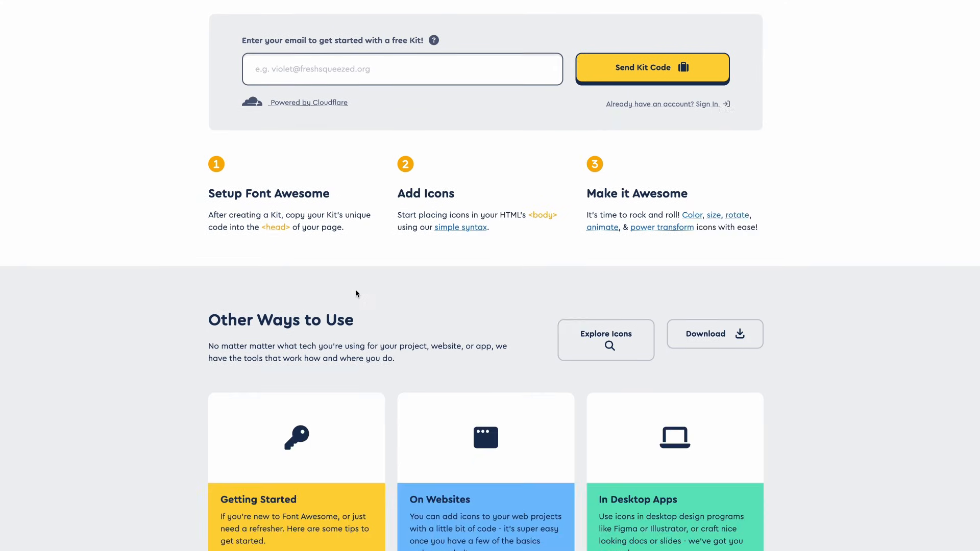
{"action": "scroll", "scroll_direction": "down", "scroll_amount": 3}
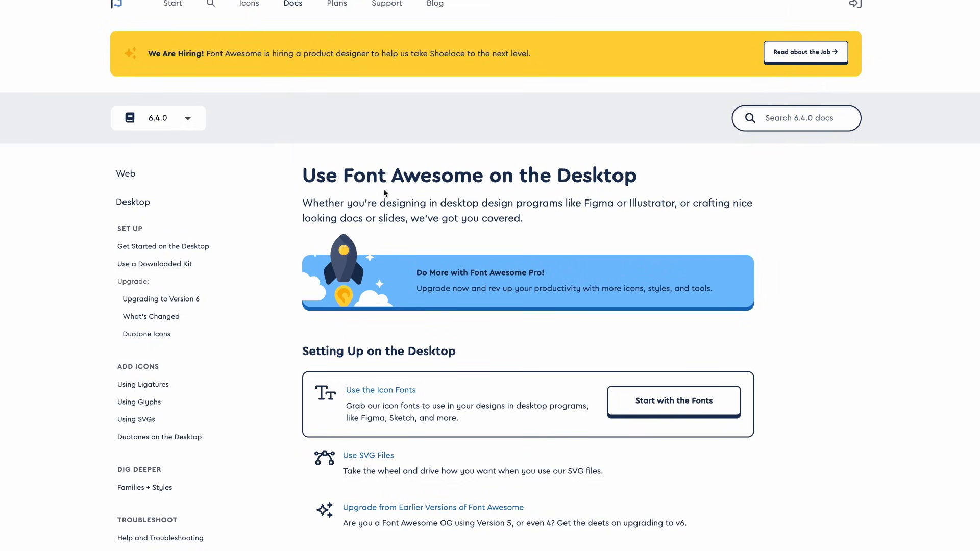
{"action": "mouse_move", "coordinate": [517, 167]}
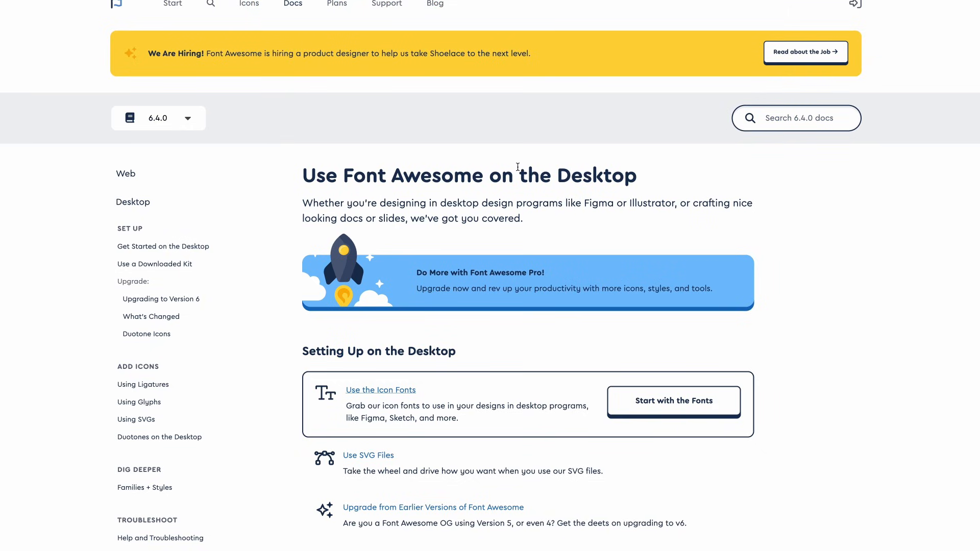
Follow Get Started on the Desktop to the 'Downloaded the Font Awesome v6 files' link
{"action": "scroll", "scroll_direction": "down", "scroll_amount": 3}
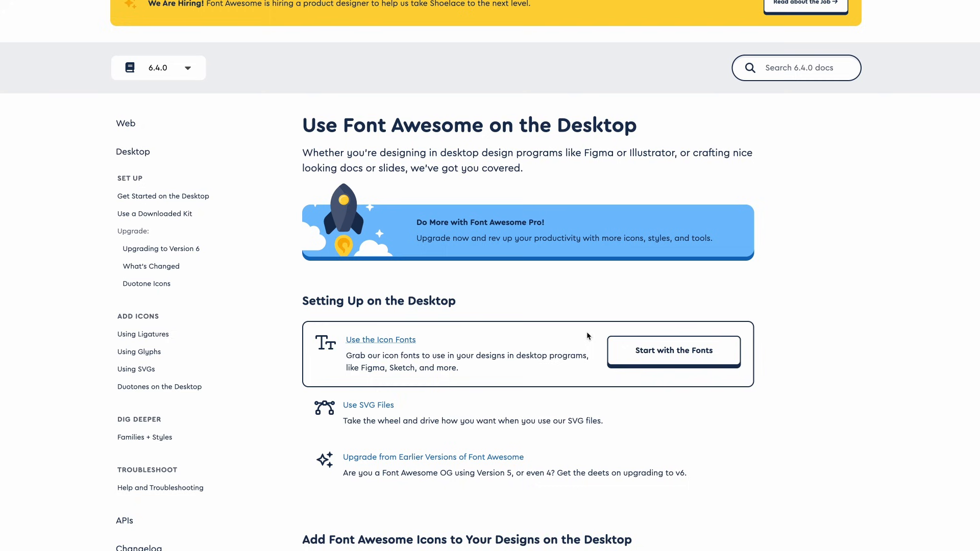
{"action": "left_click", "coordinate": [163, 196]}
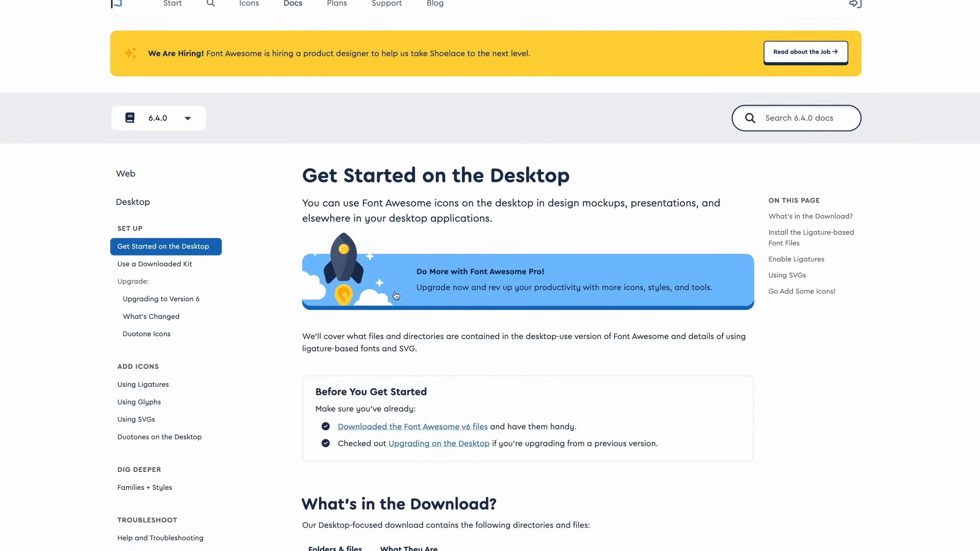
{"action": "mouse_move", "coordinate": [316, 381]}
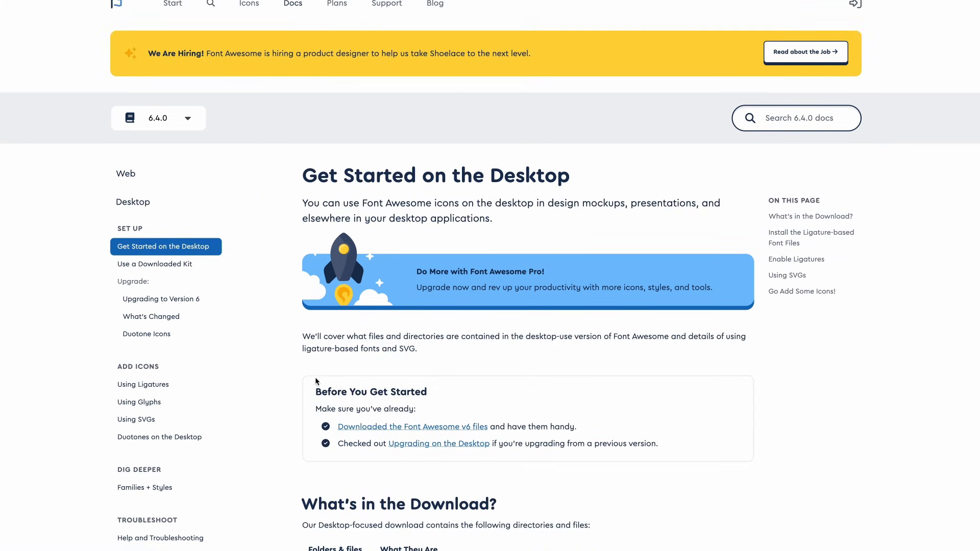
{"action": "scroll", "scroll_direction": "down", "scroll_amount": 3}
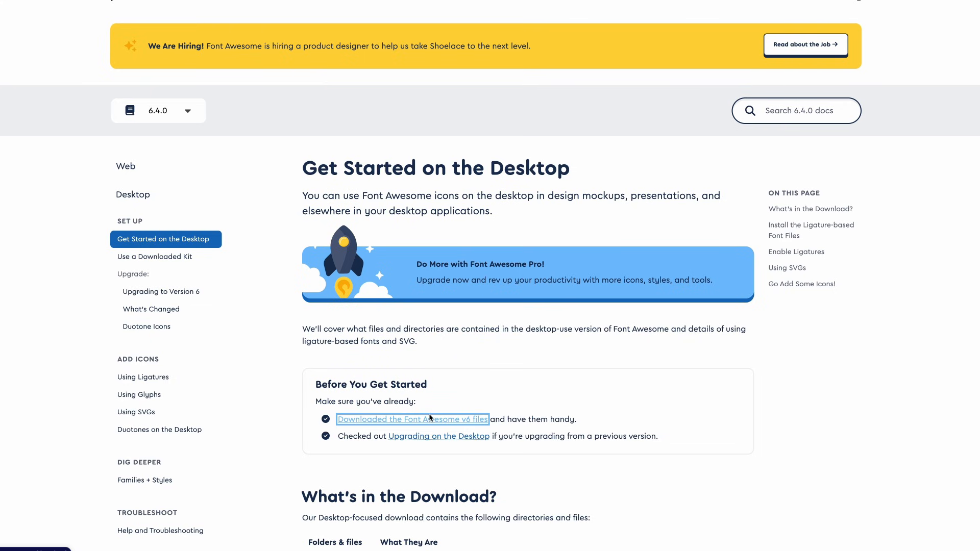
{"action": "left_click", "coordinate": [412, 418]}
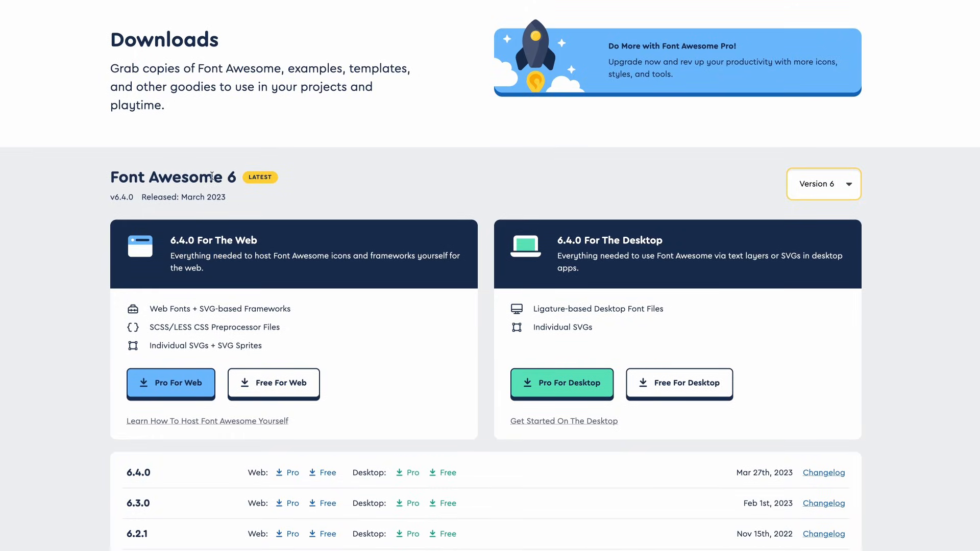
{"action": "mouse_move", "coordinate": [440, 248]}
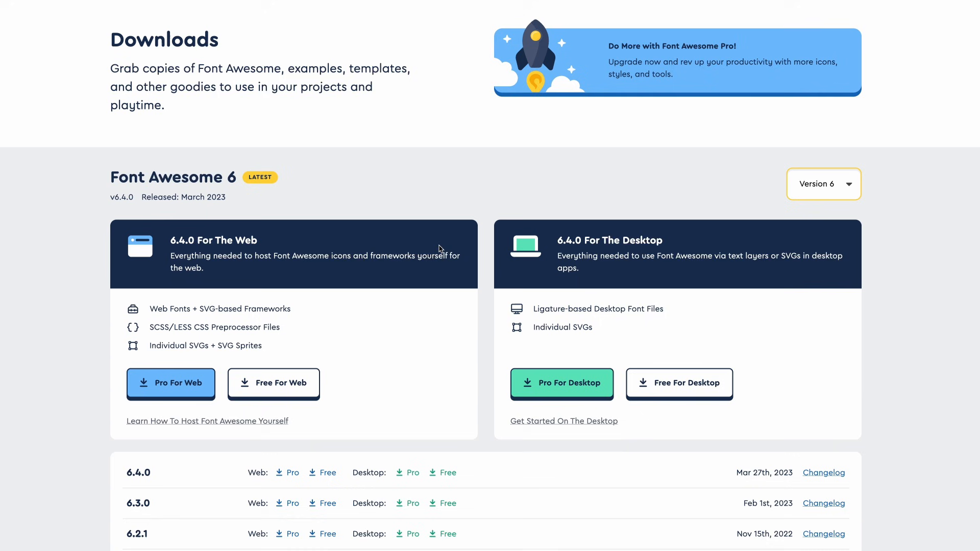
Scroll down to the 6.4.0 For The Desktop Pro and Free download options
{"action": "scroll", "scroll_direction": "down", "scroll_amount": 3}
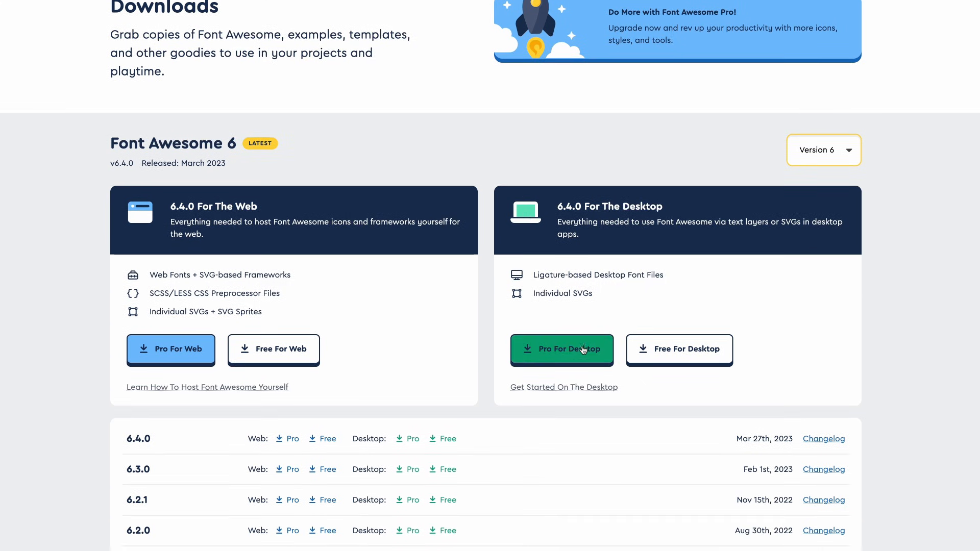
{"action": "mouse_move", "coordinate": [678, 349]}
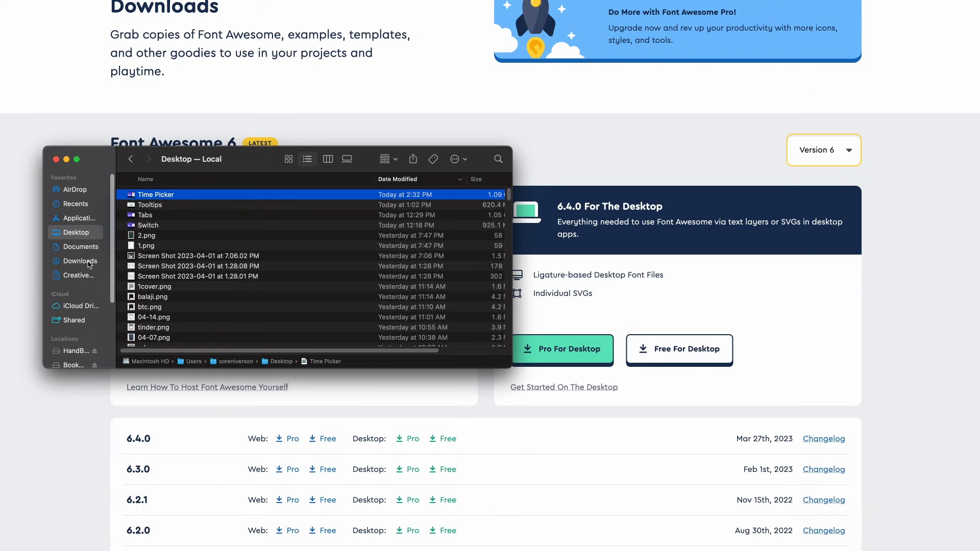
Inspect the downloaded fontawesome-free-6.4.0-desktop folder's svgs, otfs and metadata, then return
{"action": "left_click", "coordinate": [80, 261]}
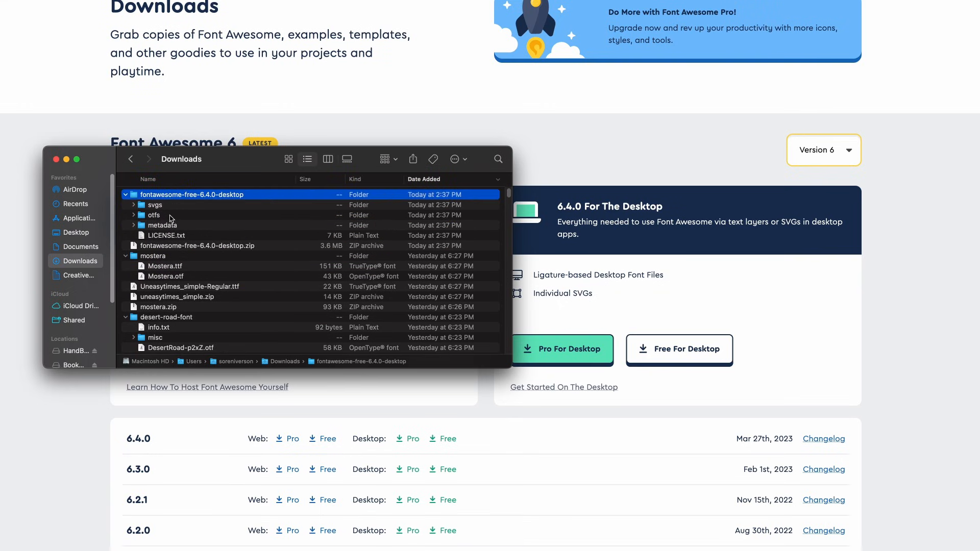
{"action": "left_click", "coordinate": [133, 215]}
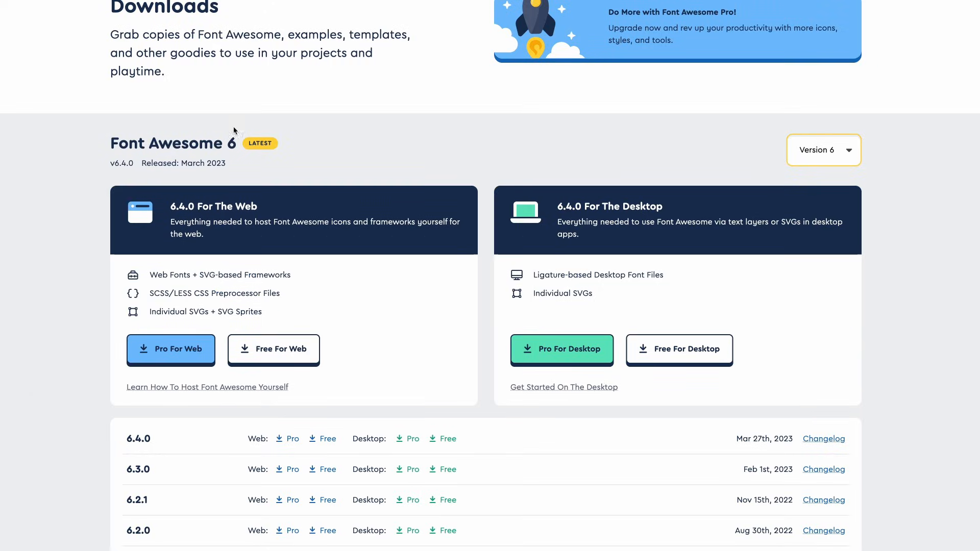
{"action": "mouse_move", "coordinate": [451, 81]}
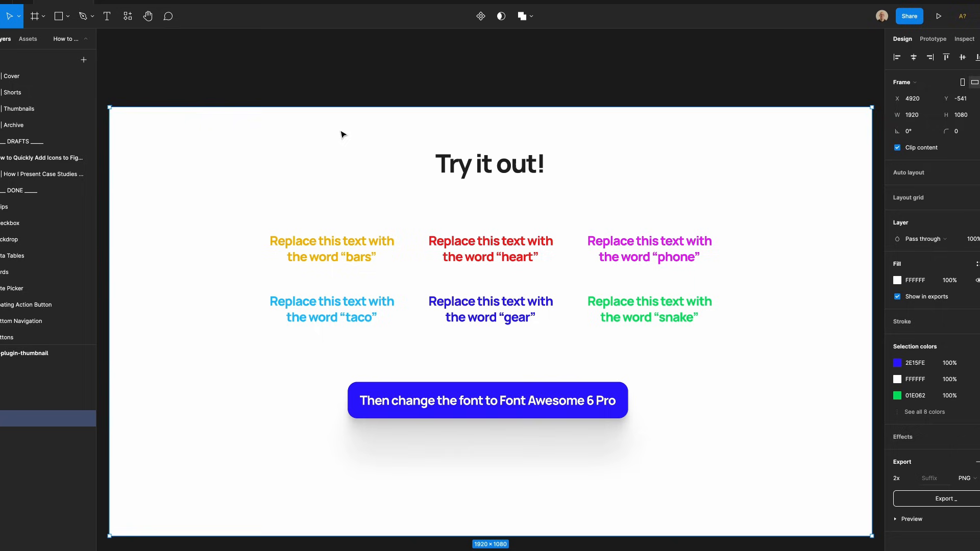
{"action": "mouse_move", "coordinate": [379, 93]}
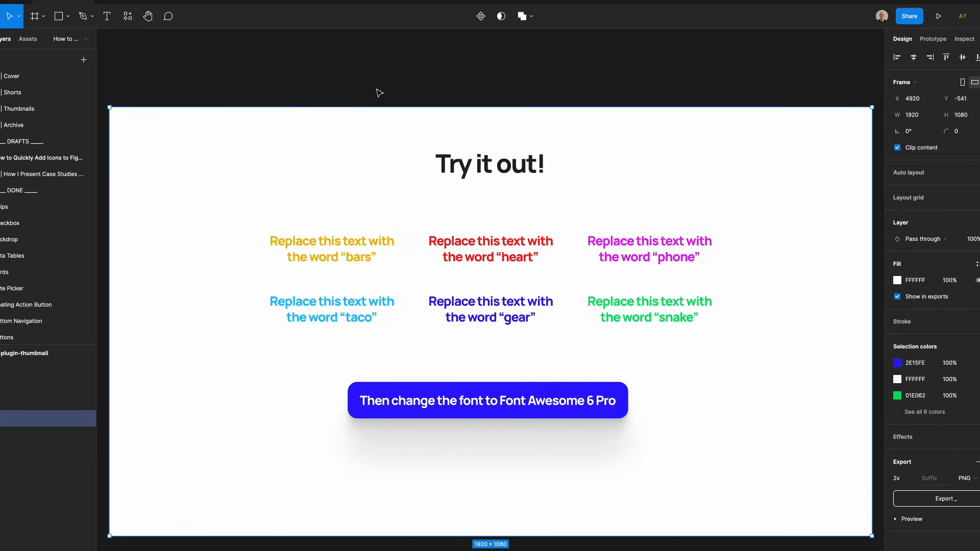
{"action": "mouse_move", "coordinate": [395, 97]}
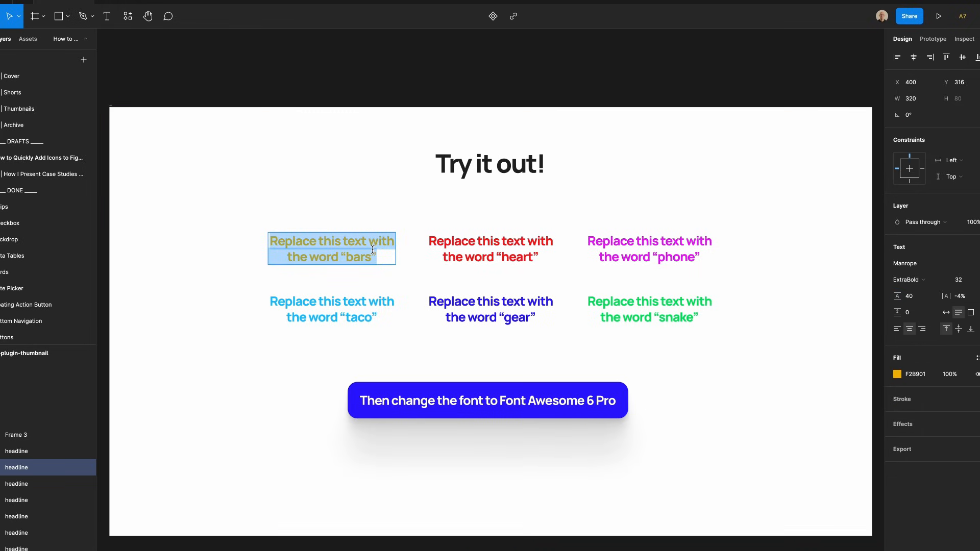
Replace the first placeholder with 'bars' and set it to Font Awesome 6 Pro
{"action": "type", "text": "bars"}
{"action": "left_click", "coordinate": [935, 263]}
{"action": "type", "text": "Font"}
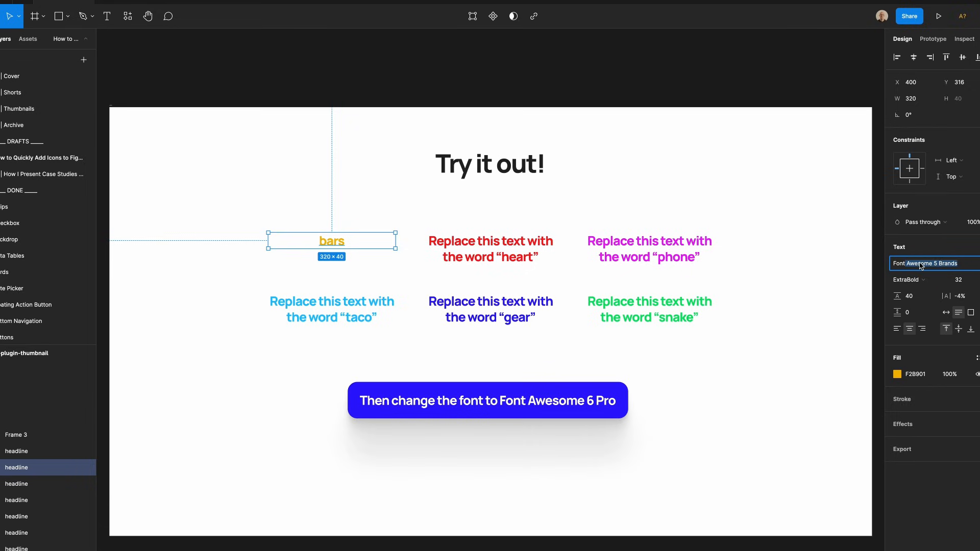
{"action": "left_click", "coordinate": [929, 264]}
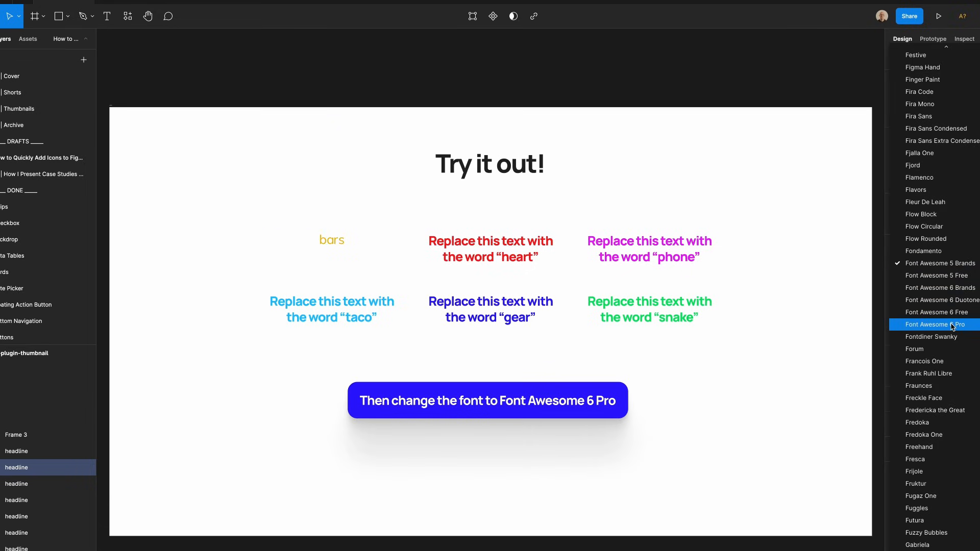
{"action": "left_click", "coordinate": [331, 240]}
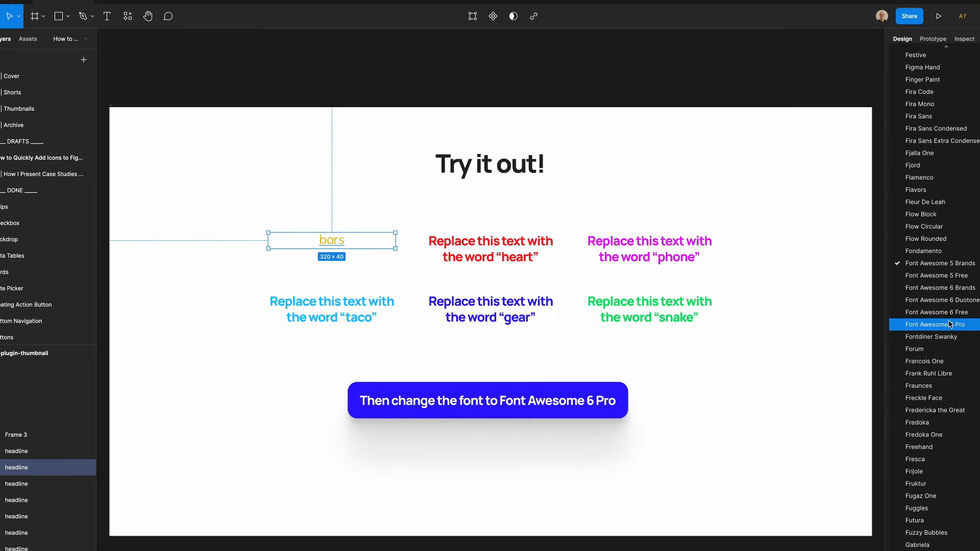
{"action": "left_click", "coordinate": [936, 324]}
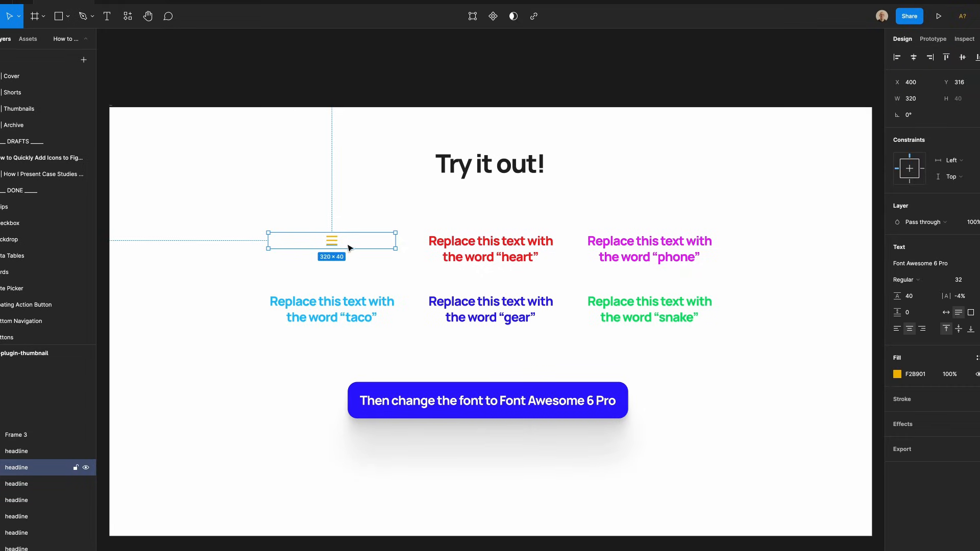
Retype the next placeholders as 'heart' and 'phone' and turn them into icons
{"action": "left_click", "coordinate": [490, 249]}
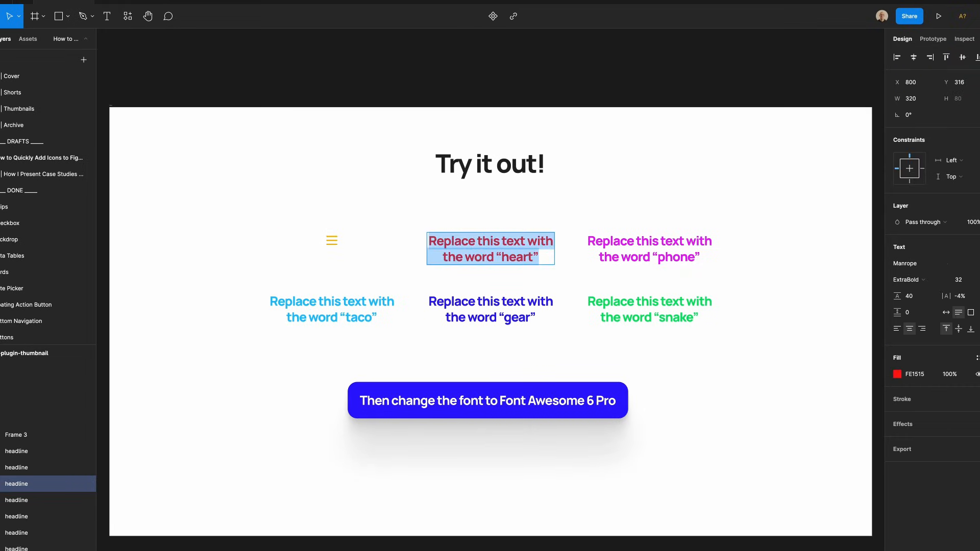
{"action": "type", "text": "heart"}
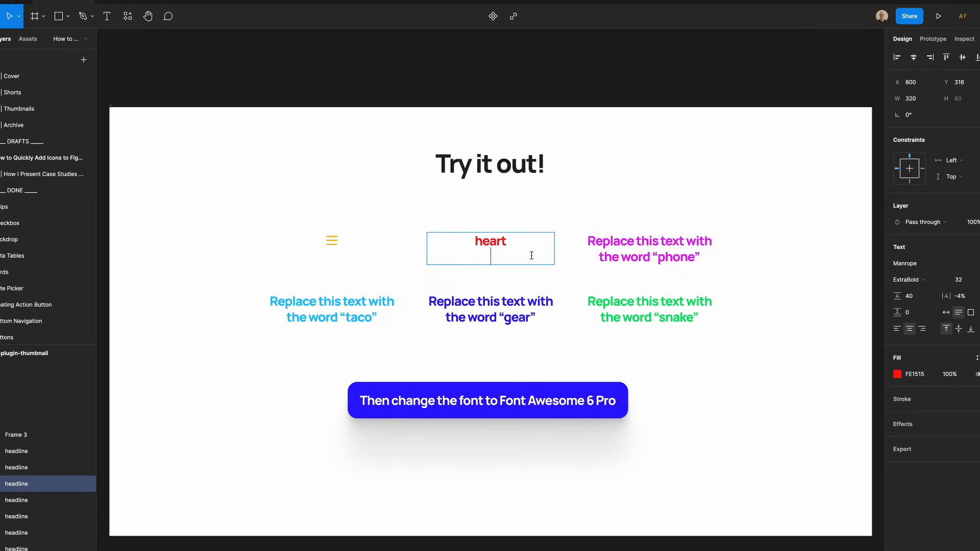
{"action": "left_click", "coordinate": [904, 263]}
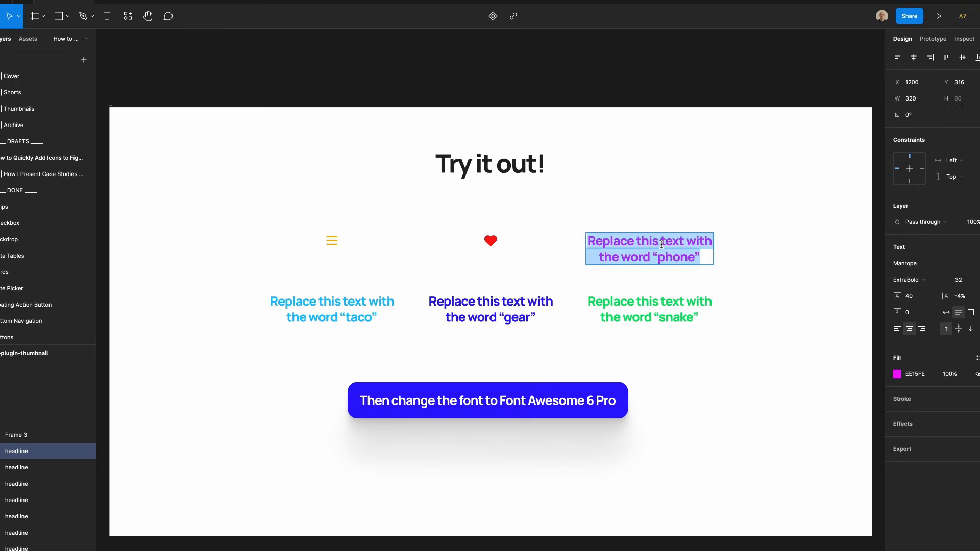
{"action": "type", "text": "phone"}
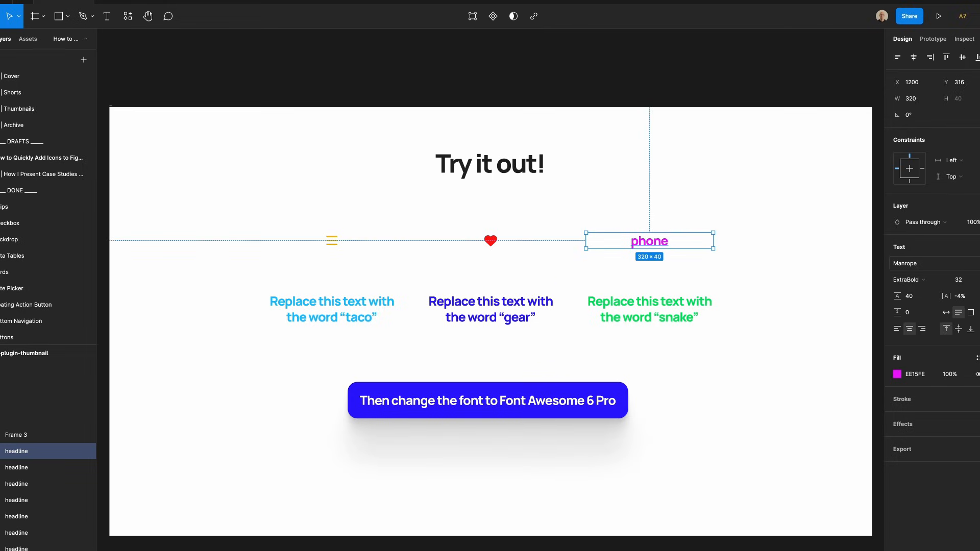
{"action": "left_click", "coordinate": [907, 263]}
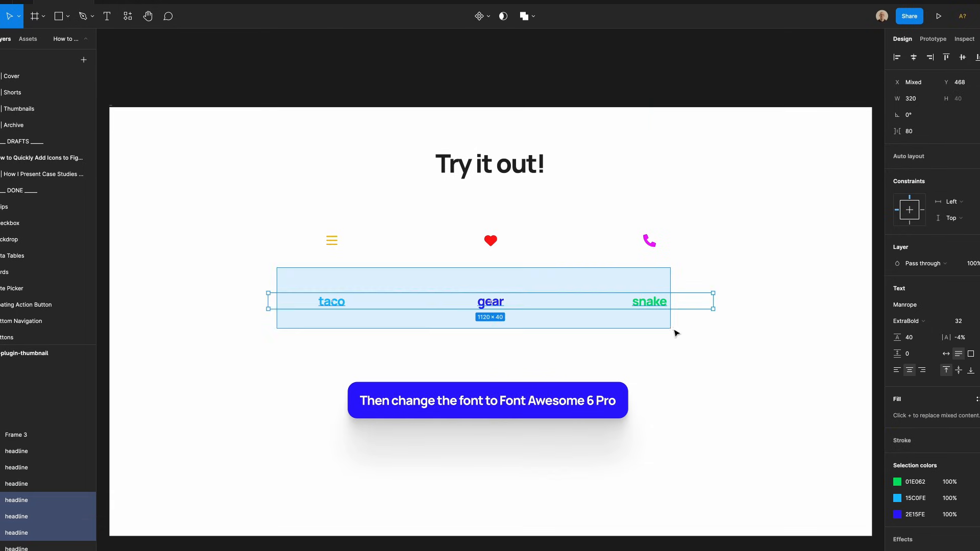
Set taco, gear and snake to Font Awesome 6 Pro and all six icons to Thin weight
{"action": "left_click", "coordinate": [912, 305]}
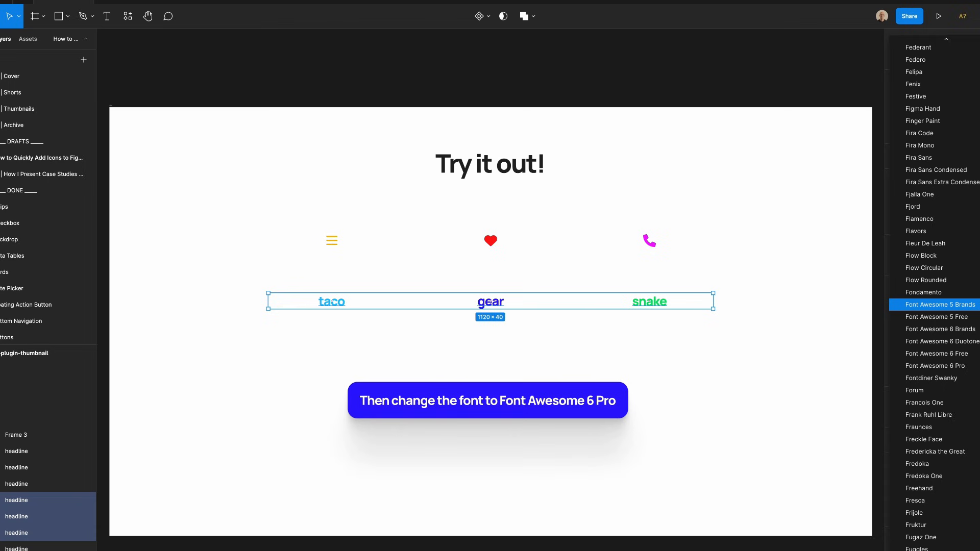
{"action": "left_click", "coordinate": [935, 365]}
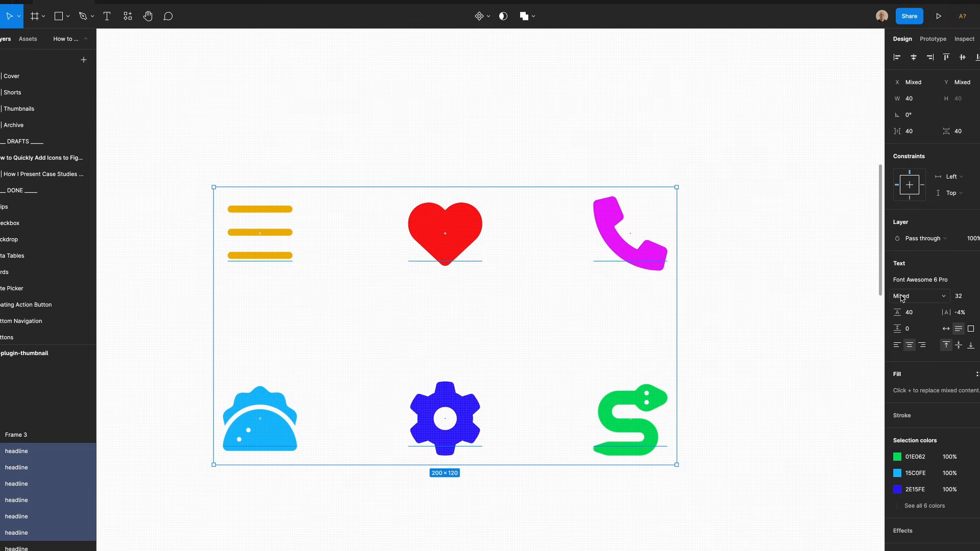
{"action": "left_click", "coordinate": [918, 295]}
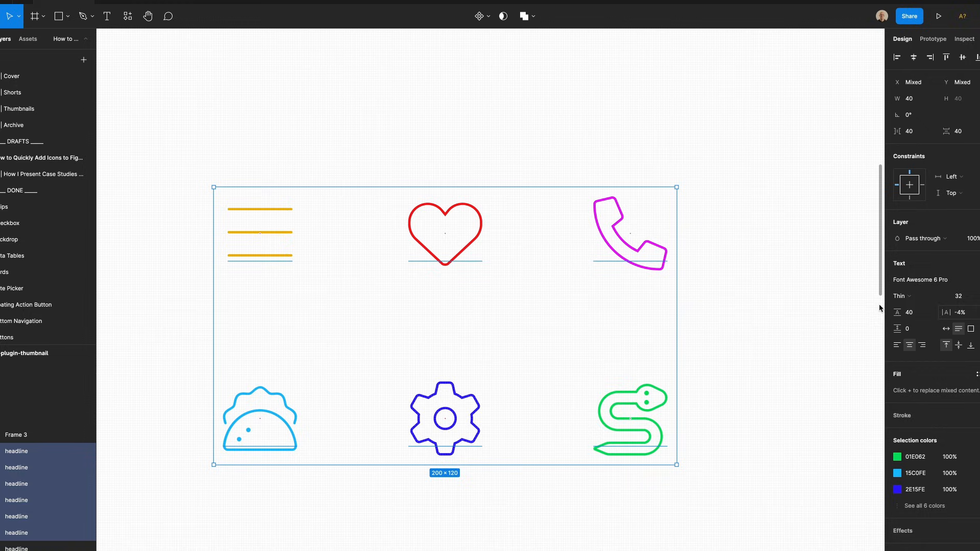
{"action": "left_click", "coordinate": [900, 295]}
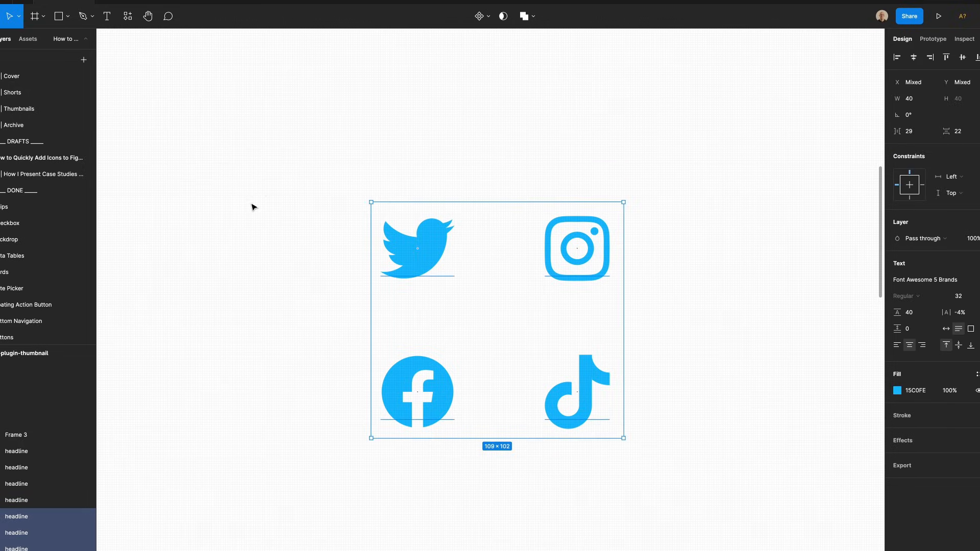
Move past the blue brand-icon demo to the 'Why not use Font Awesome?' slide
{"action": "left_click", "coordinate": [938, 16]}
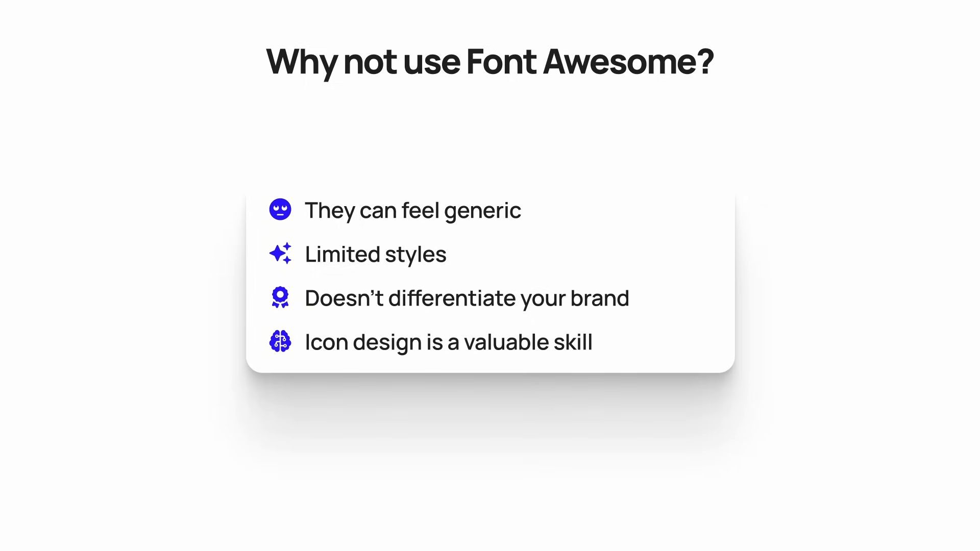